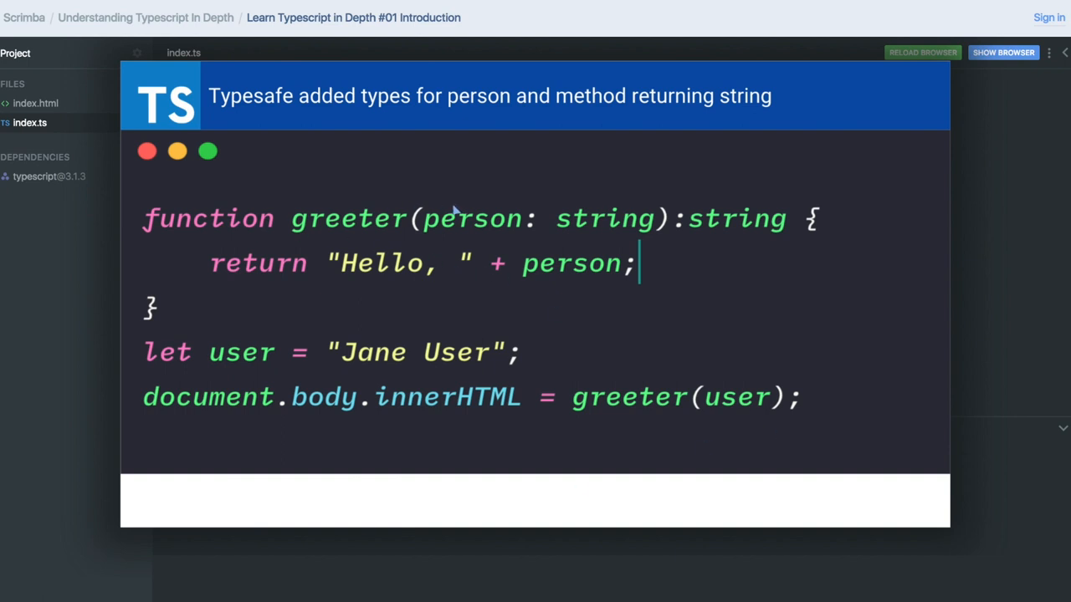
pyautogui.moveTo(526, 221)
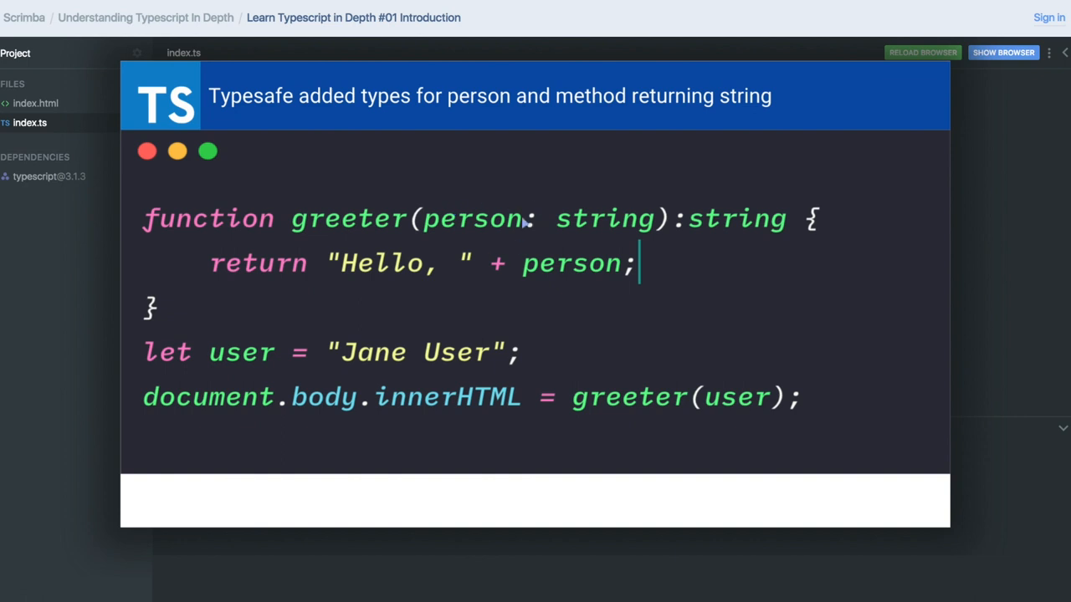
pyautogui.moveTo(484, 217)
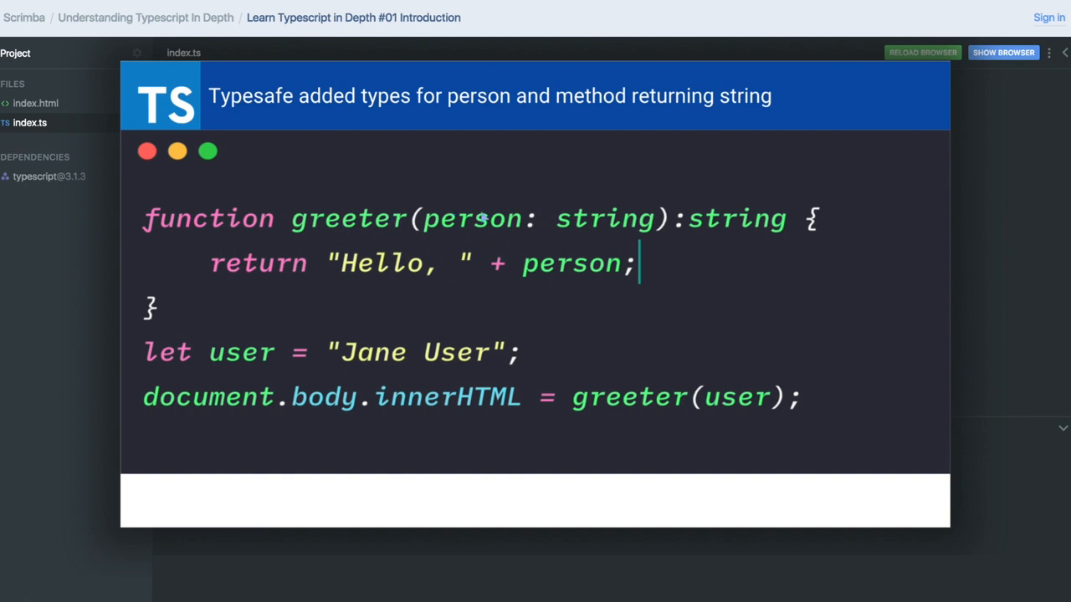
pyautogui.moveTo(680, 211)
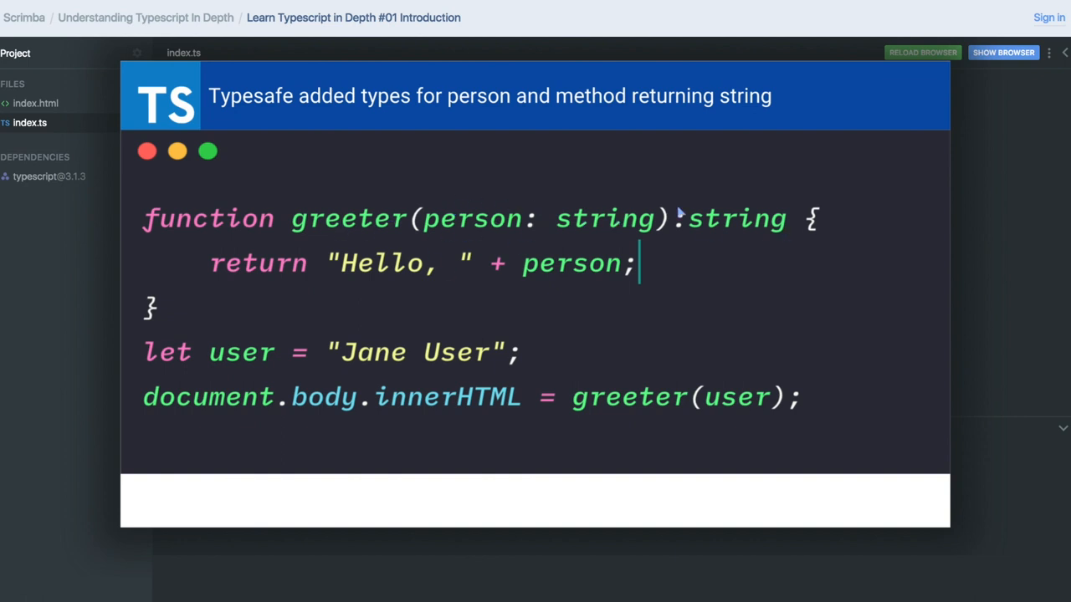
pyautogui.moveTo(668, 296)
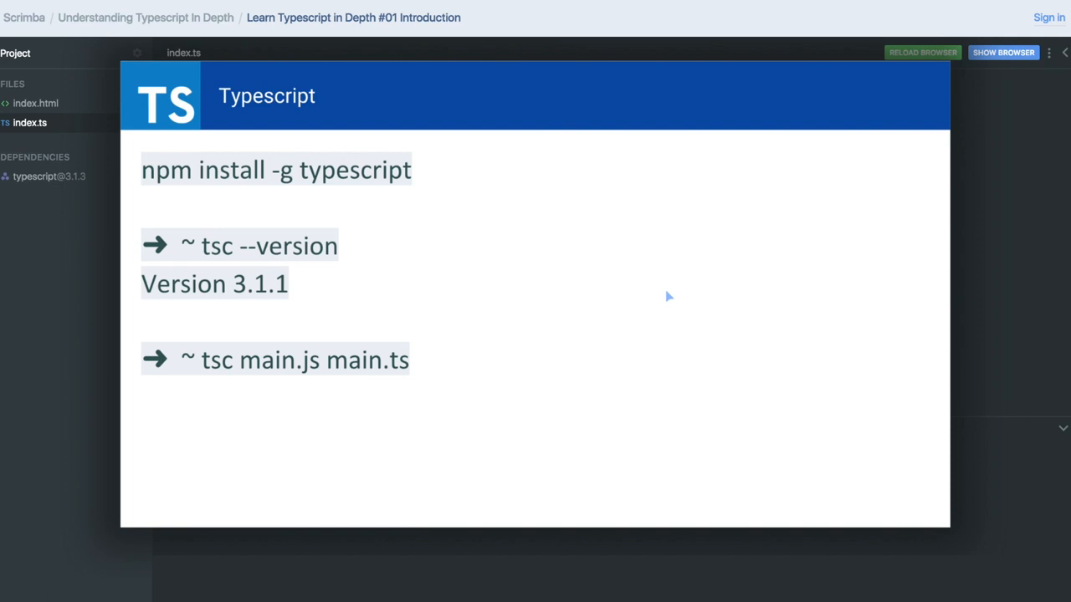
pyautogui.moveTo(639, 298)
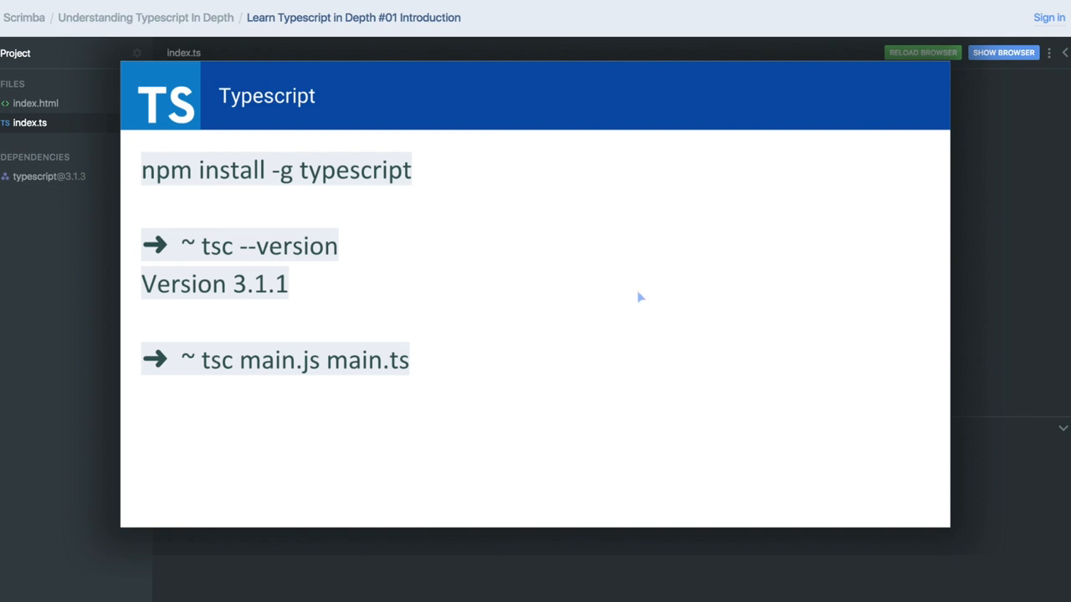